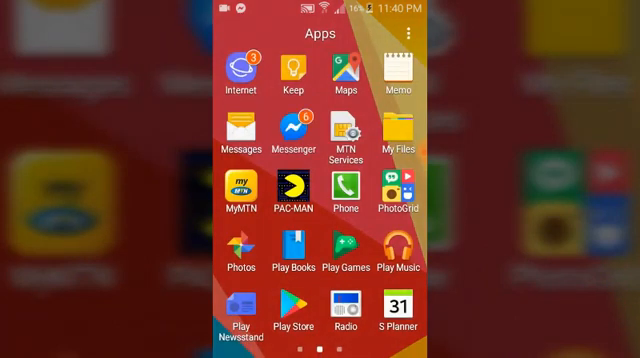
Step: Launch Messenger from the app drawer to reach the Chats list
click(296, 130)
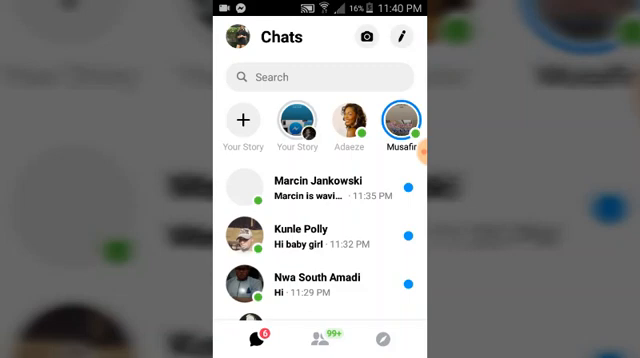
Step: Bring up the search screen with recent searches from the Chats search bar
click(320, 76)
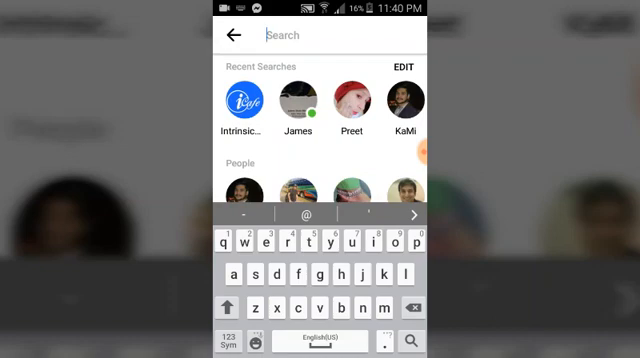
click(400, 70)
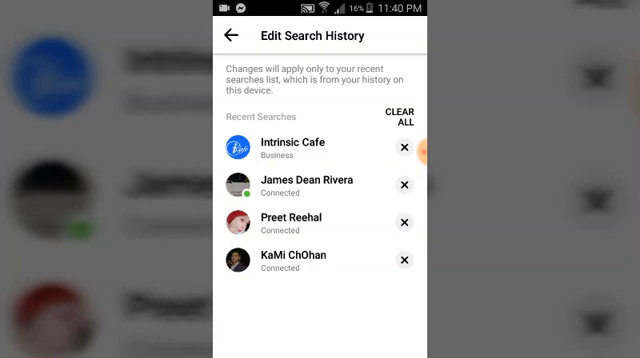
click(404, 260)
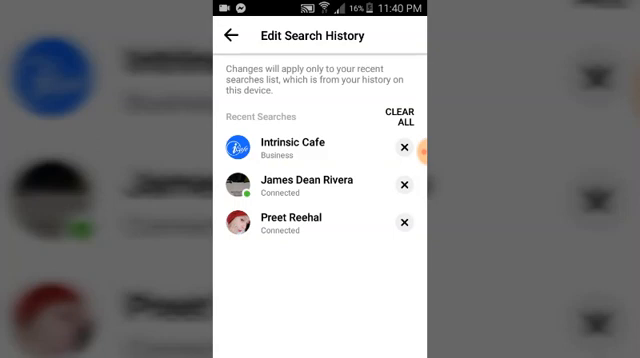
click(232, 36)
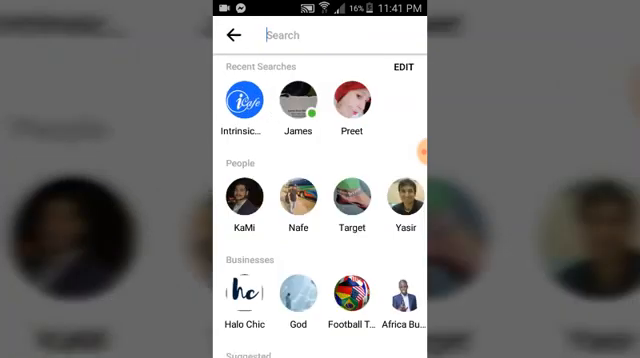
Step: Reopen the recent search history editor listing the three remaining searches
click(400, 68)
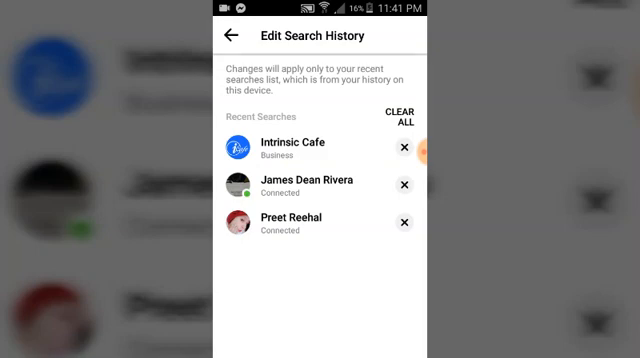
Step: Clear all recent searches and confirm with CLEAR SEARCHES
click(398, 116)
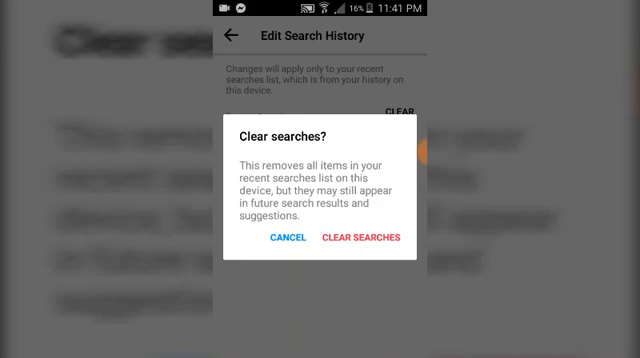
click(366, 236)
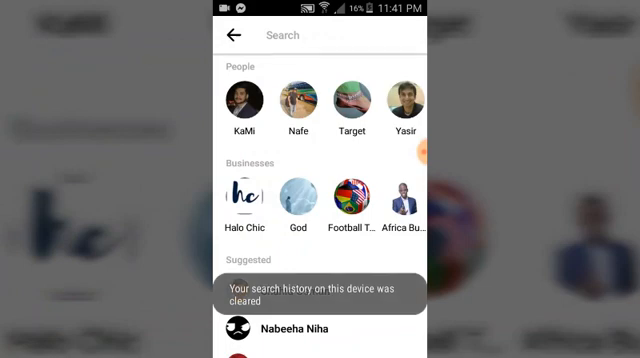